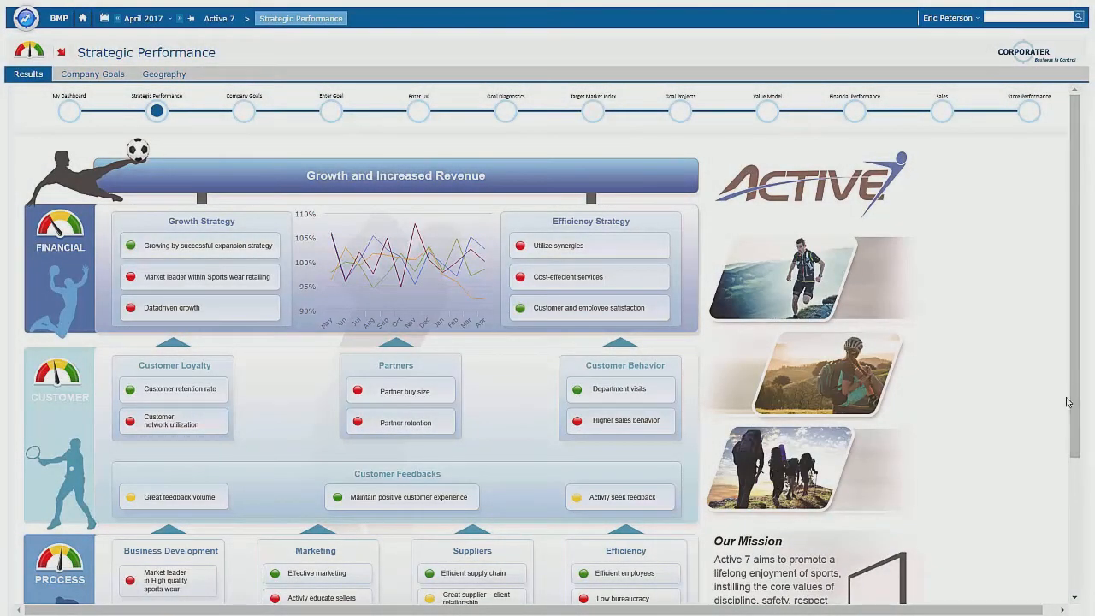
pyautogui.moveTo(86, 269)
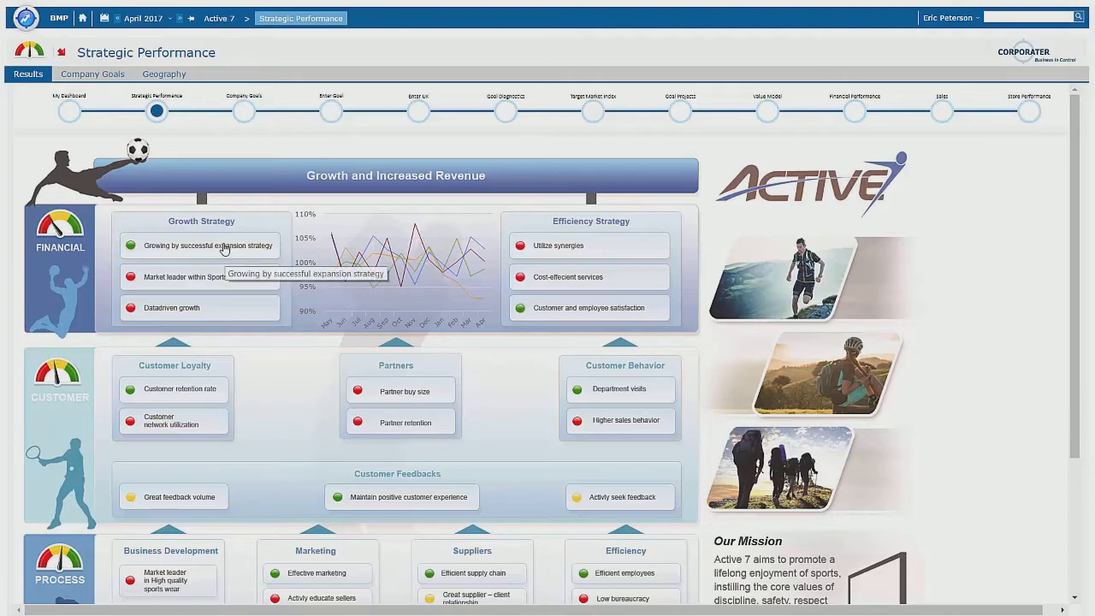
pyautogui.moveTo(66, 259)
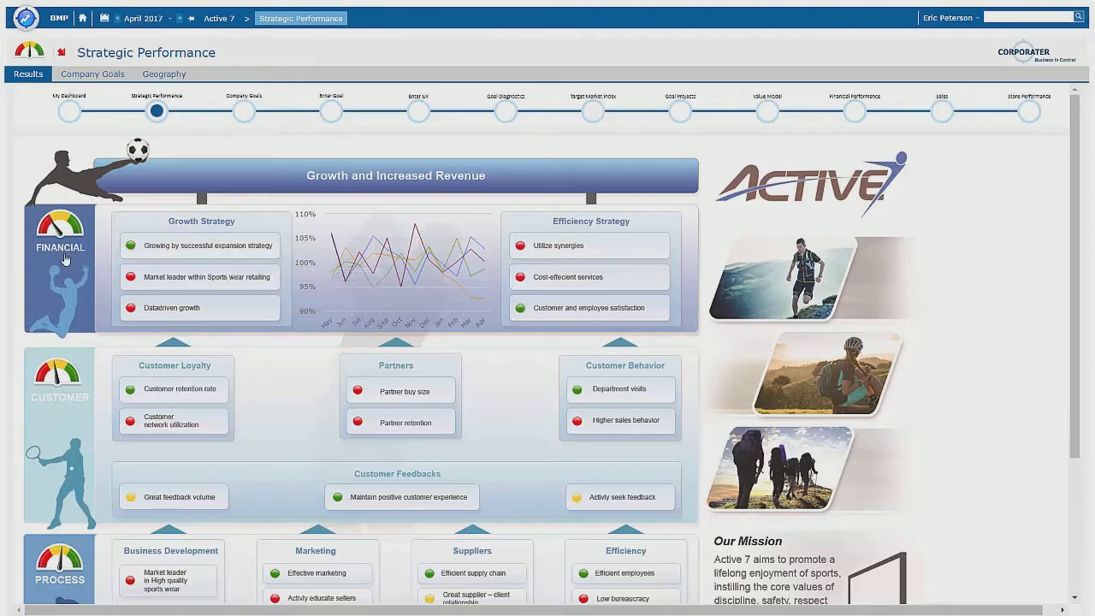
pyautogui.moveTo(60, 248)
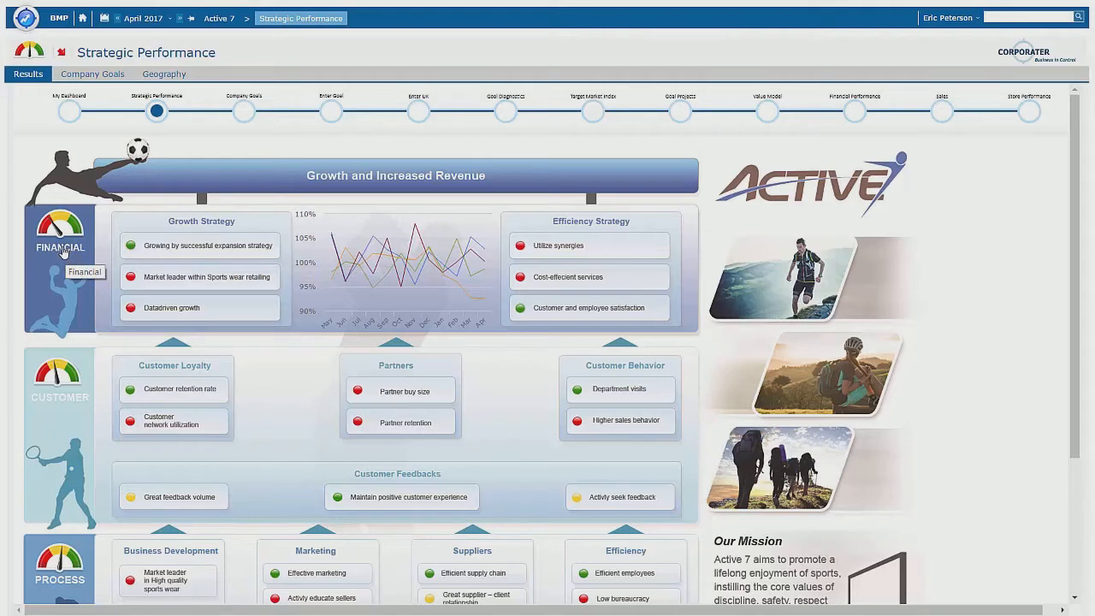
pyautogui.moveTo(128, 37)
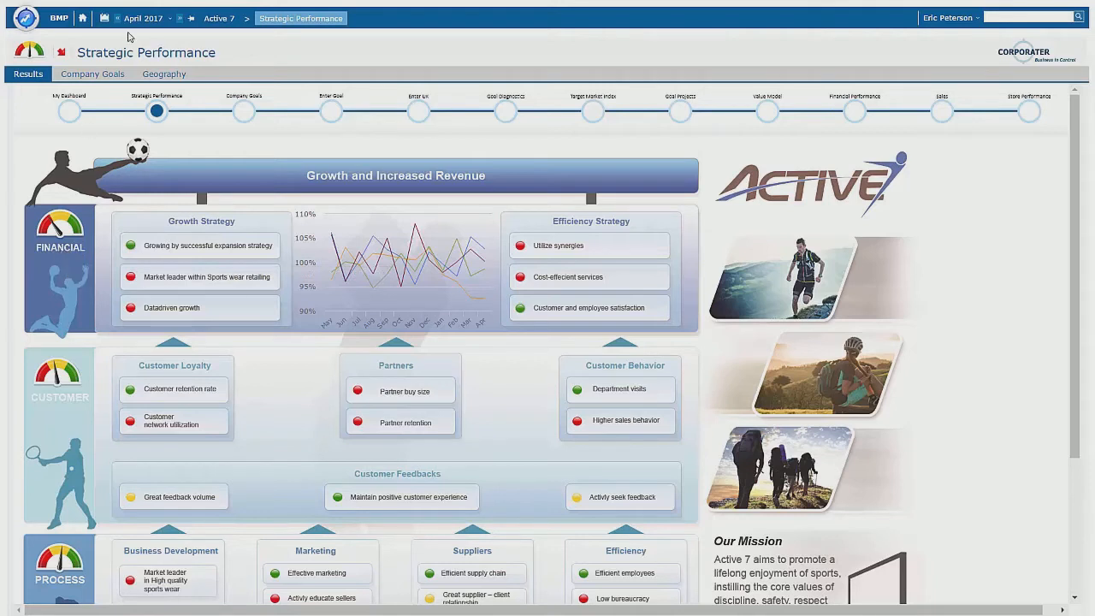
pyautogui.moveTo(141, 19)
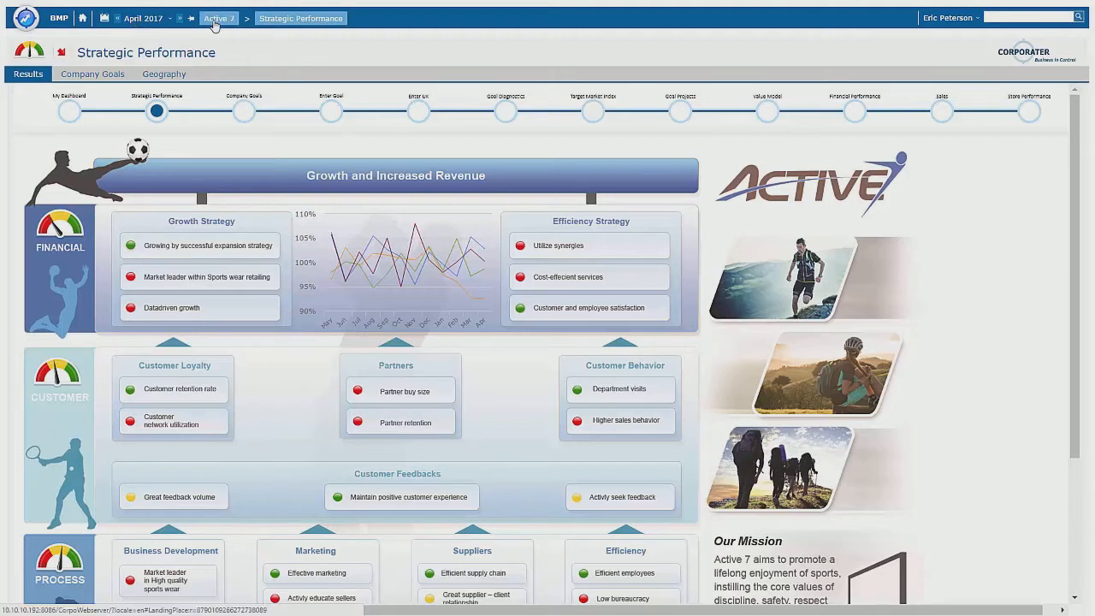
pyautogui.moveTo(194, 140)
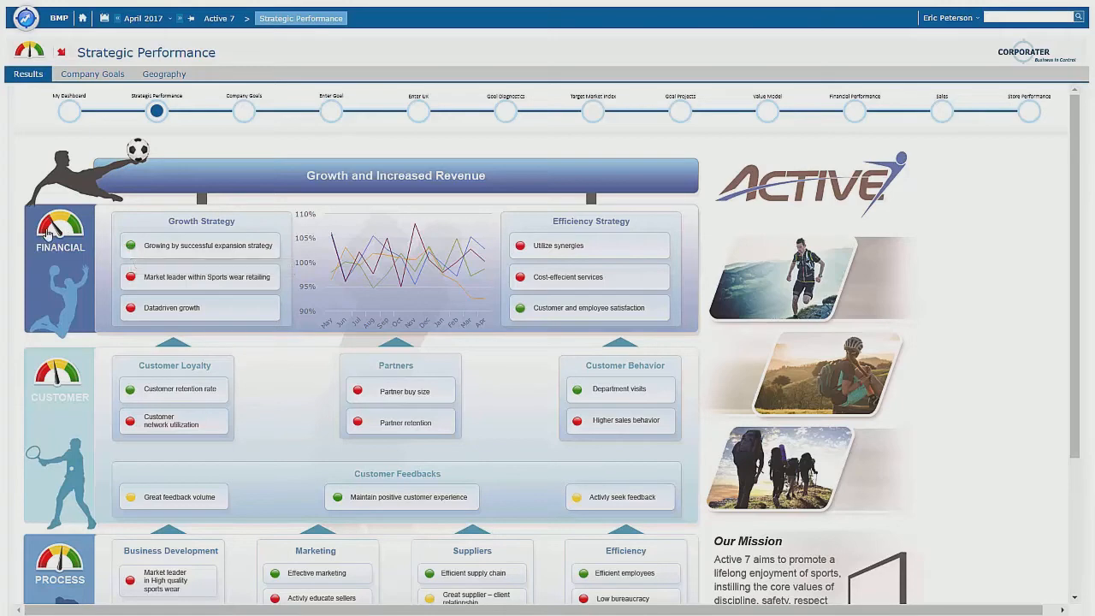
pyautogui.moveTo(158, 248)
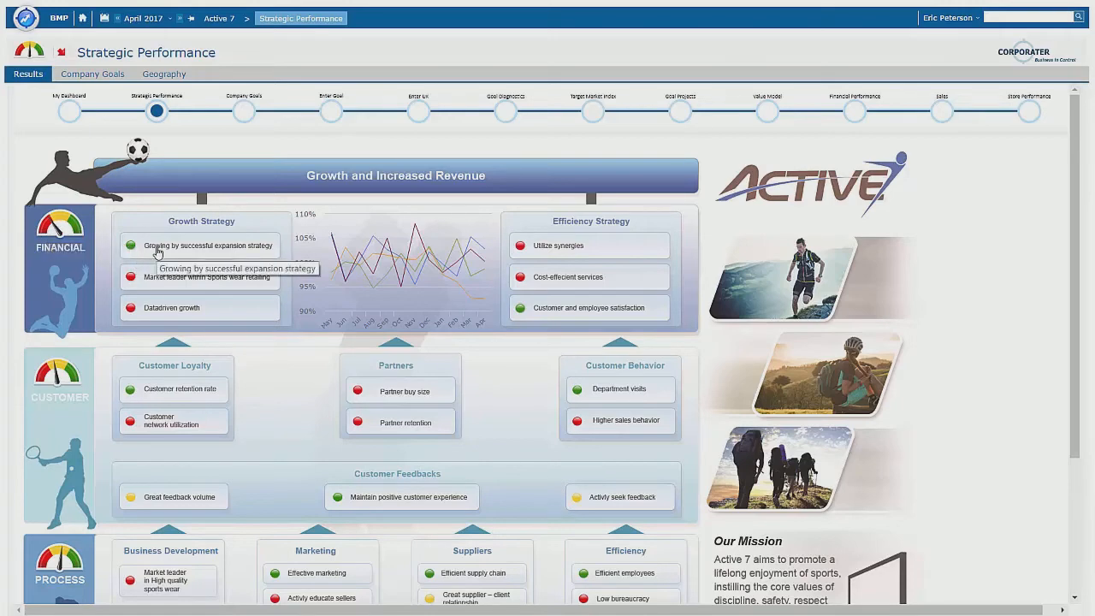
# Open the Growing by successful expansion strategy objective to view its Result, Benchmark and Performance History panels
pyautogui.click(204, 245)
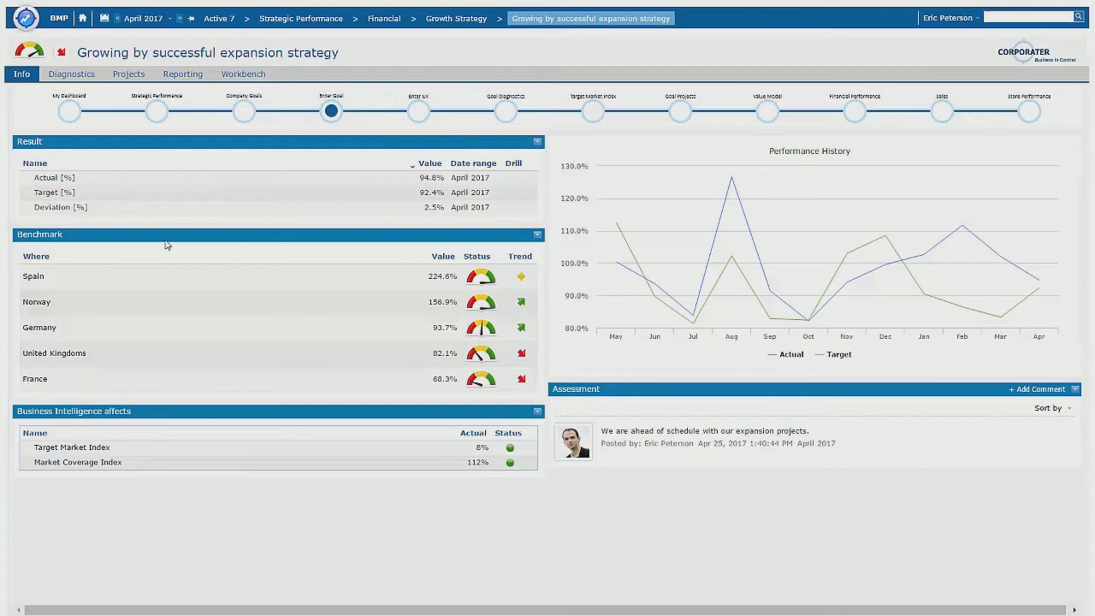
pyautogui.moveTo(121, 285)
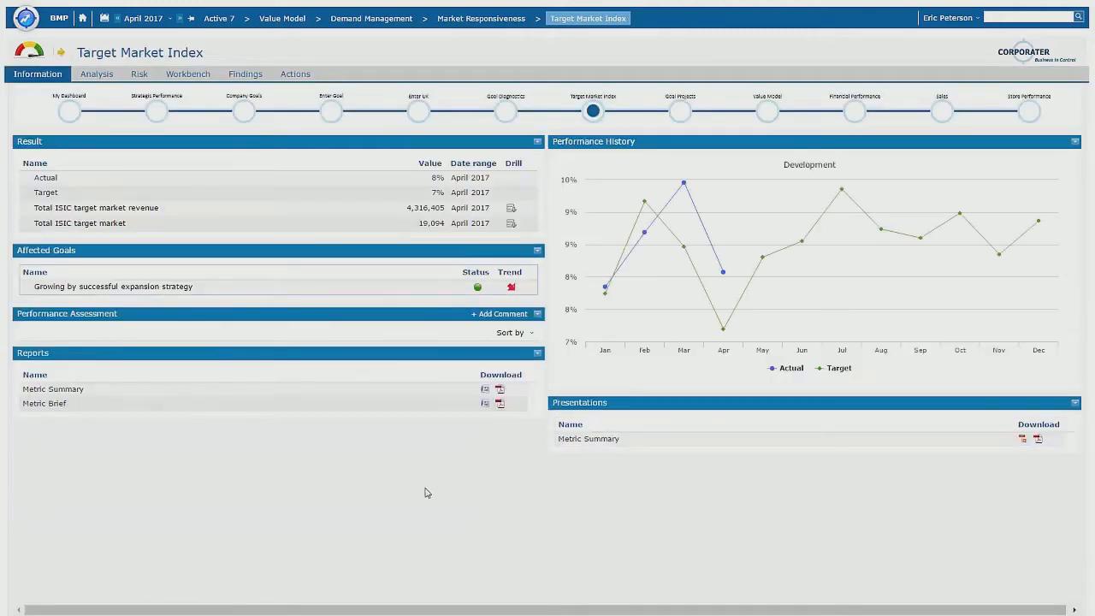
pyautogui.moveTo(443, 484)
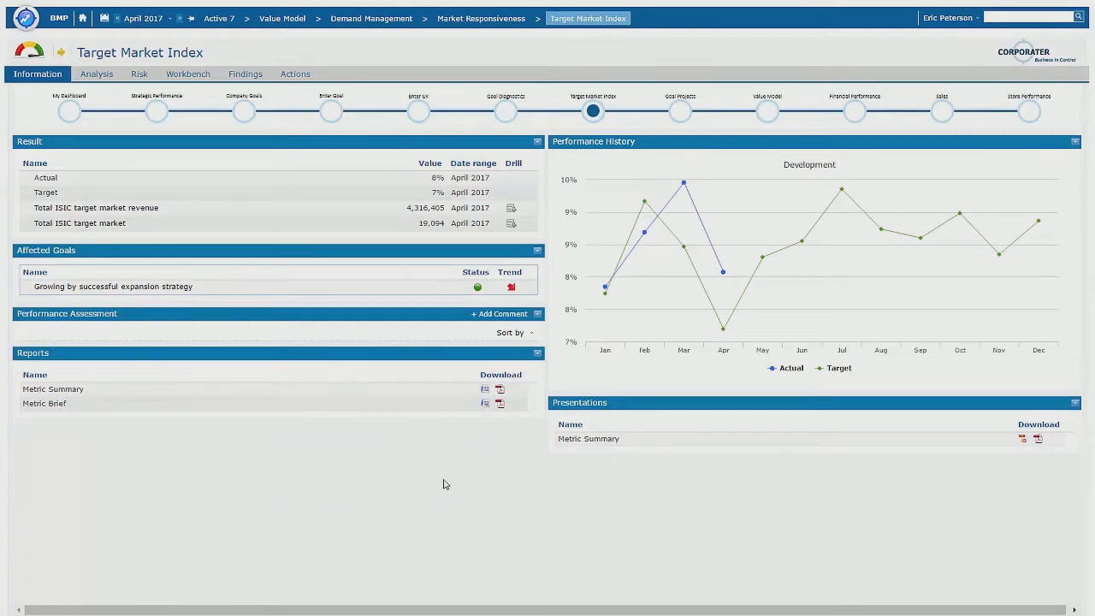
pyautogui.moveTo(483, 262)
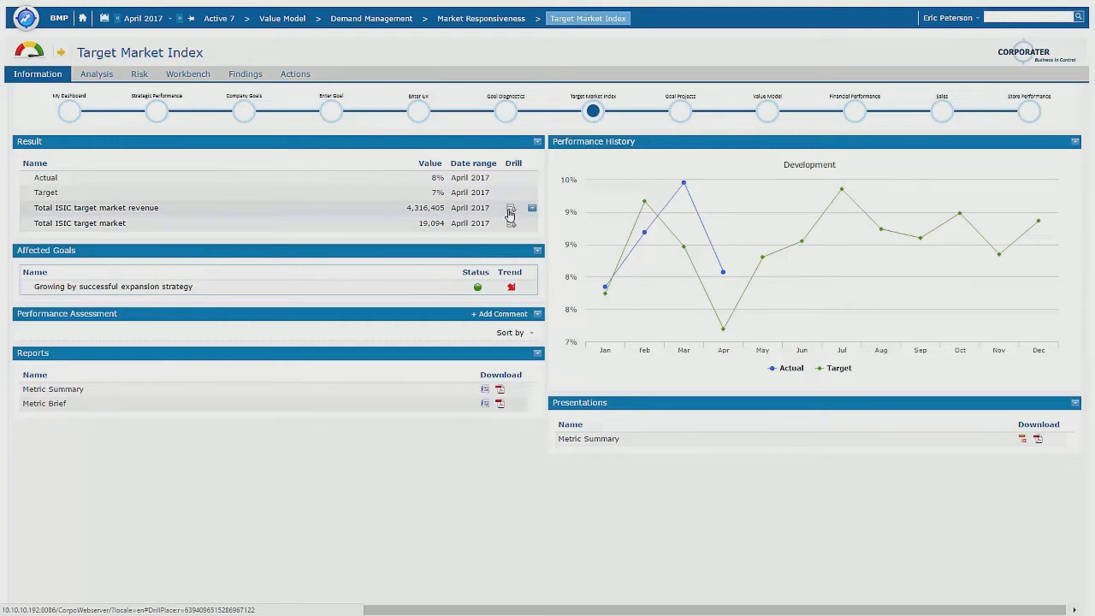
# Drill into Total ISIC target market revenue and expand Active 7 and London - Megastore sales into categories, shown as Actual-Budget
pyautogui.click(510, 208)
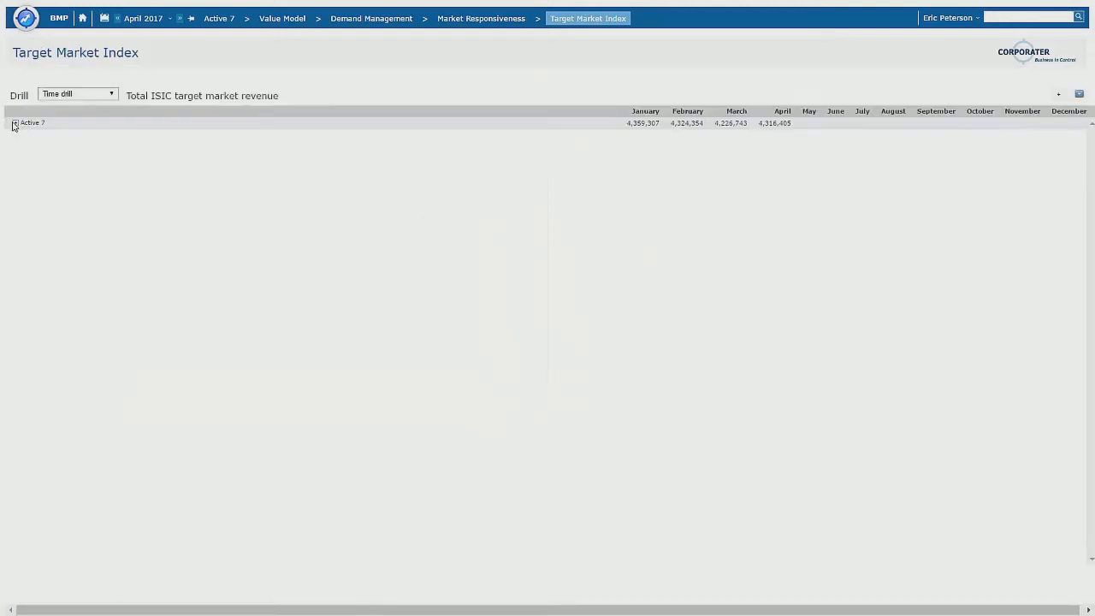
pyautogui.click(14, 123)
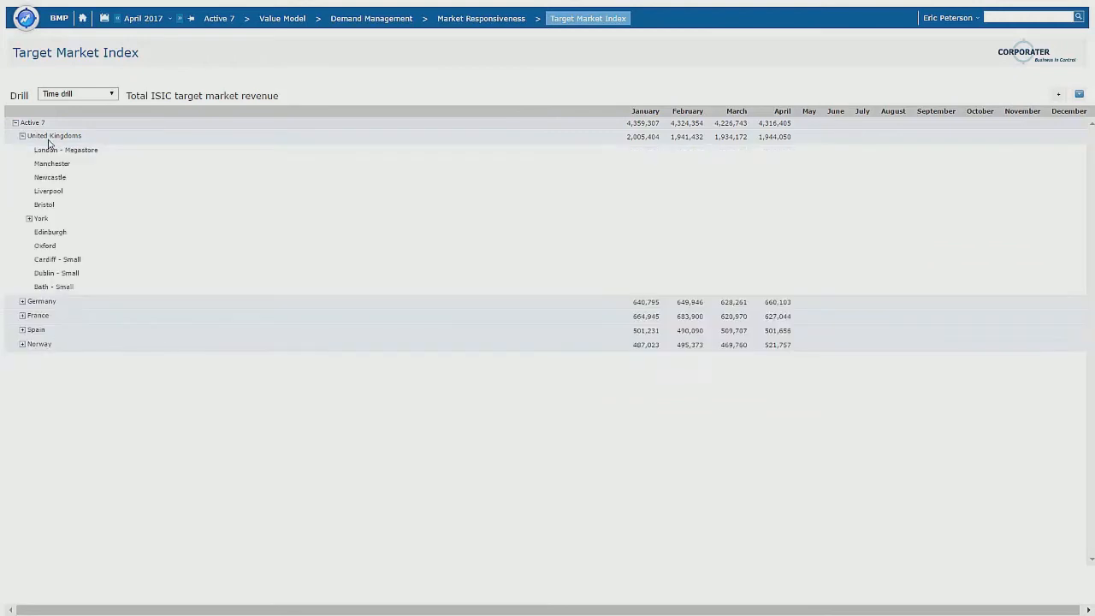
pyautogui.click(66, 150)
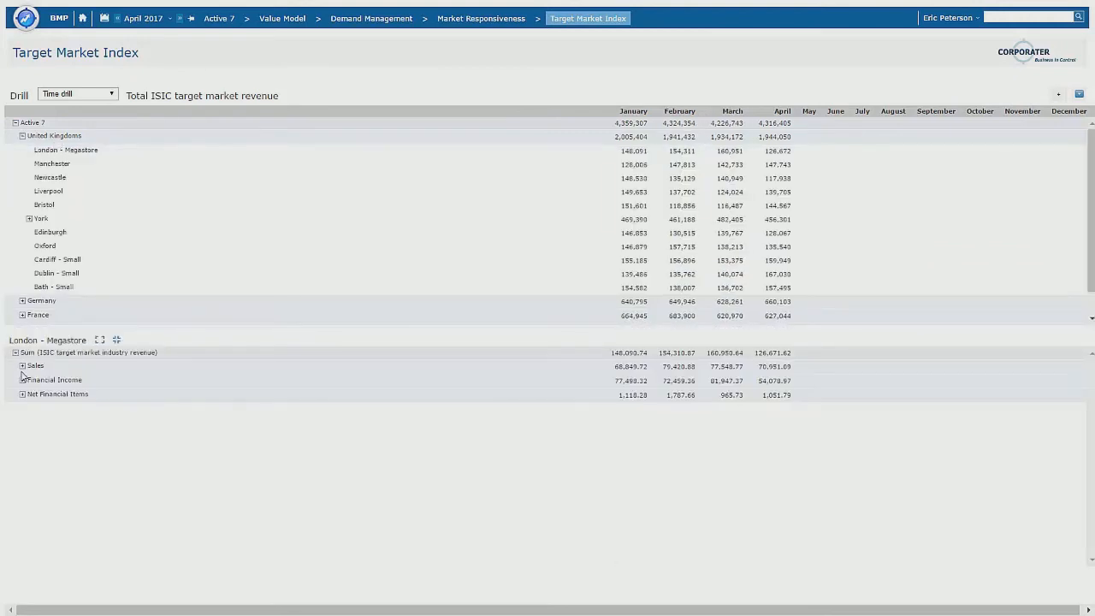
pyautogui.click(21, 366)
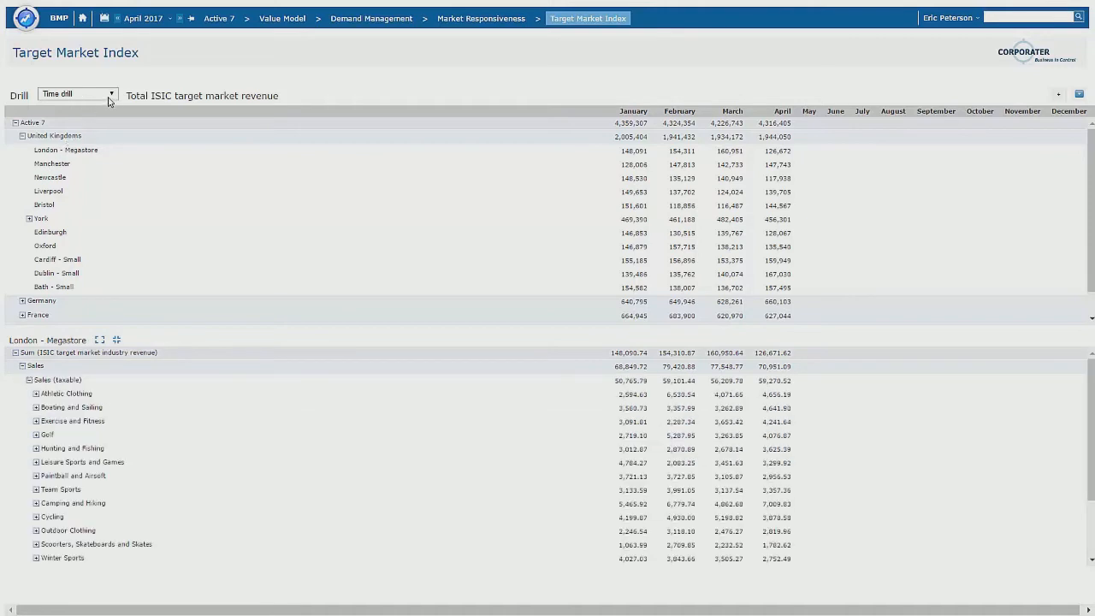
pyautogui.click(77, 94)
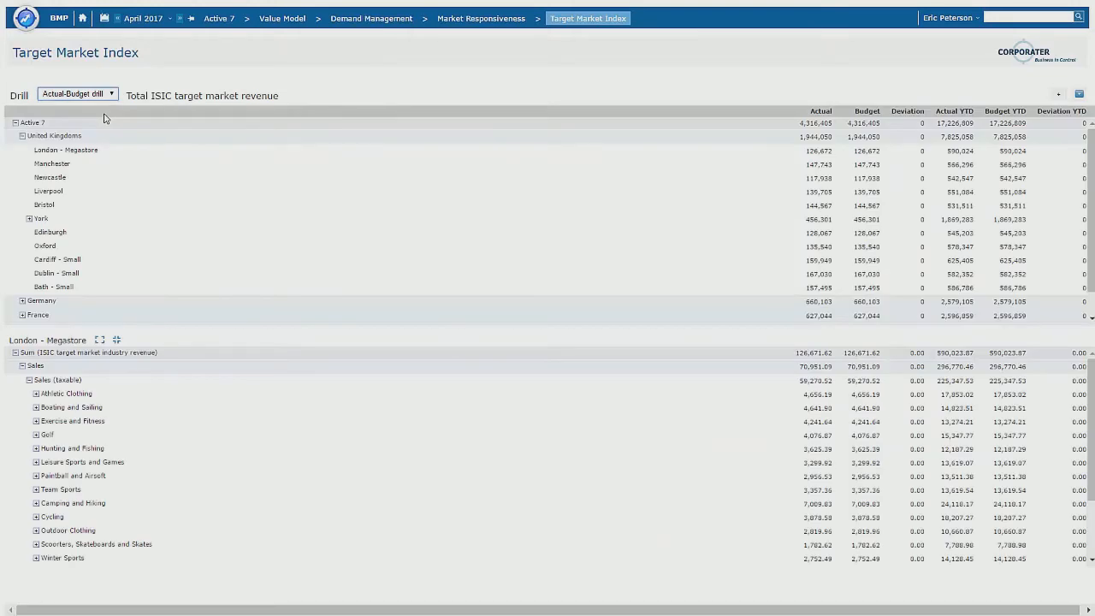
pyautogui.moveTo(162, 73)
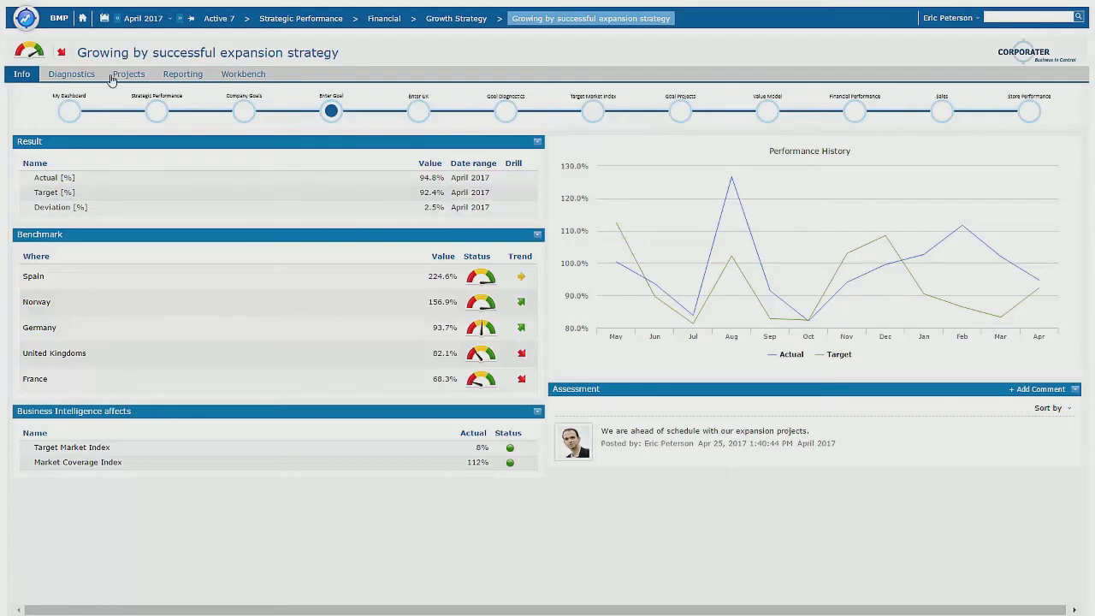
# View the objective's Projects tab and bring up the April 2017 Metric Summary report in Word
pyautogui.click(128, 74)
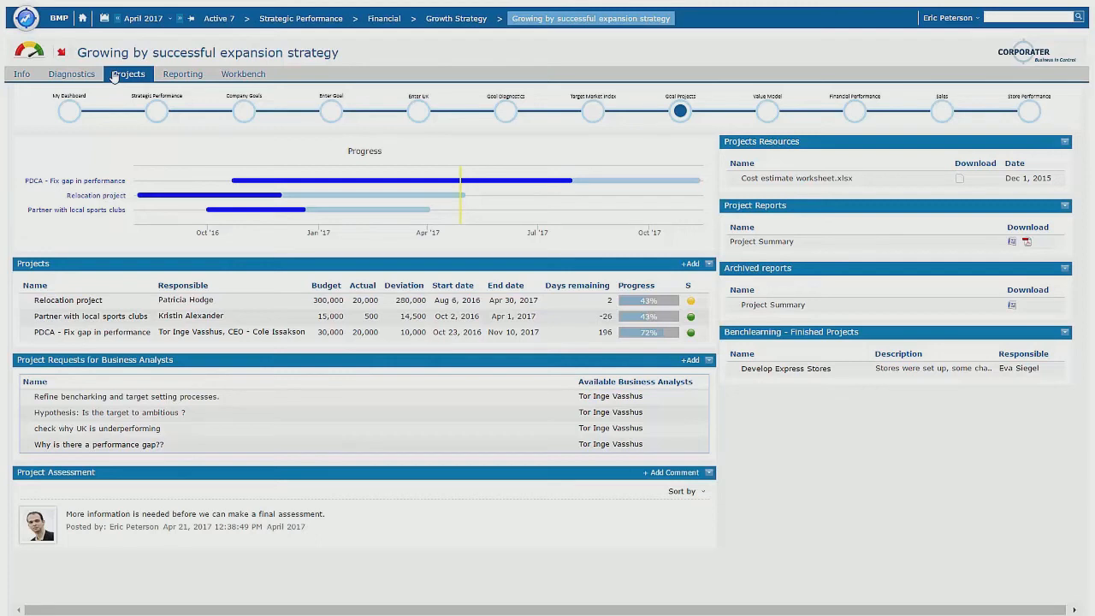
pyautogui.moveTo(131, 68)
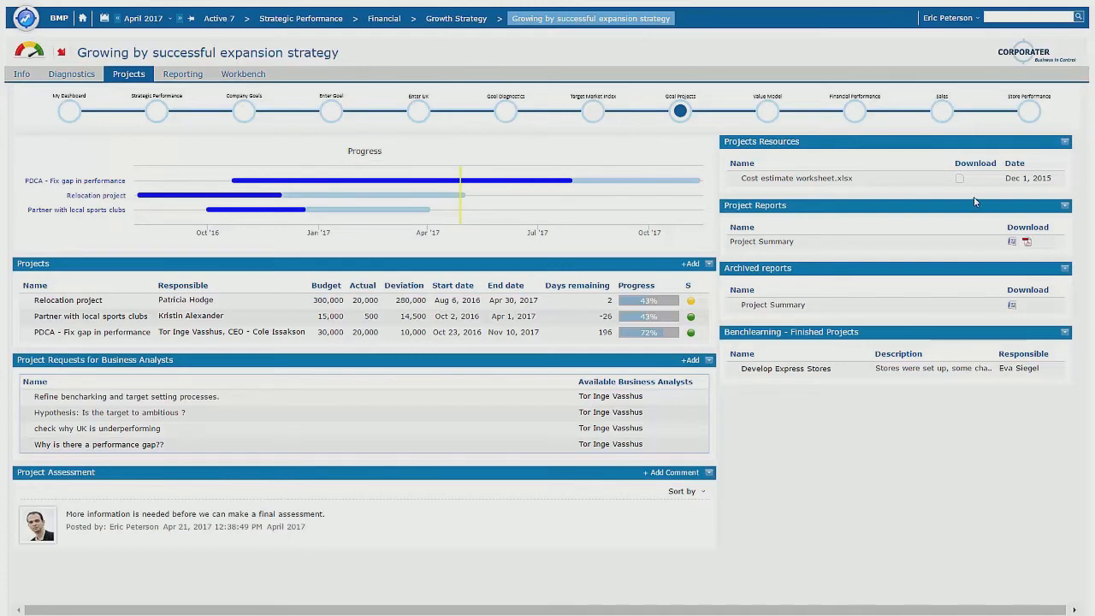
pyautogui.click(182, 73)
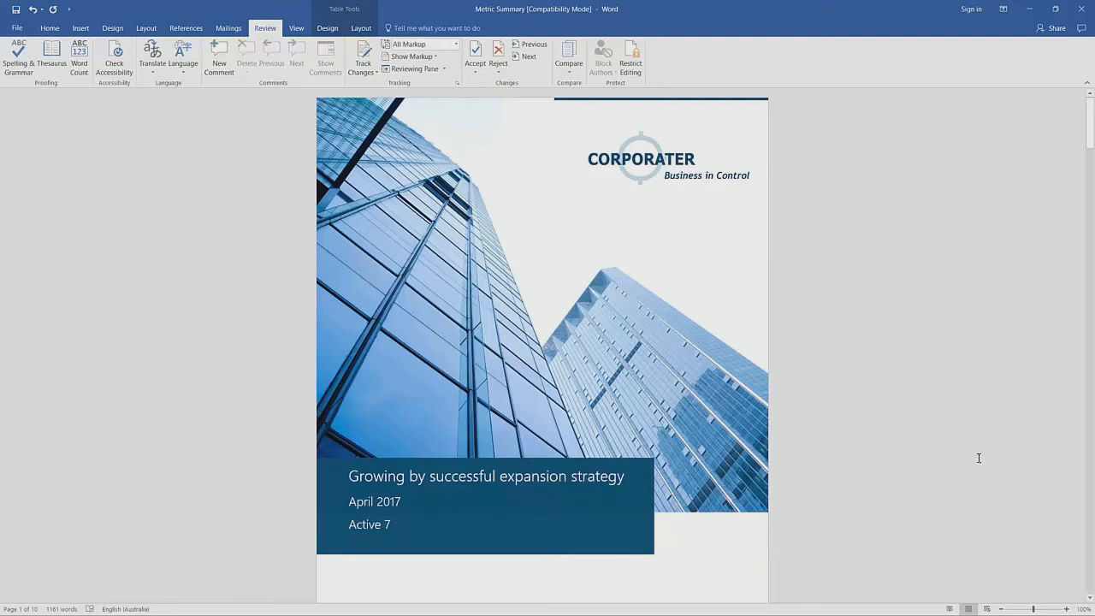
pyautogui.moveTo(1070, 178)
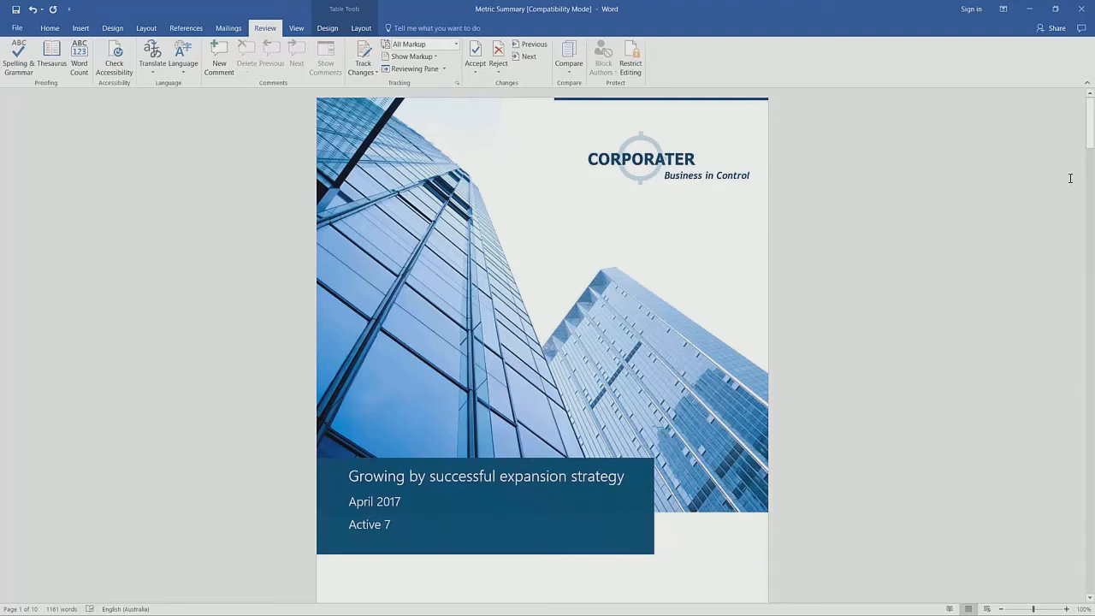
pyautogui.moveTo(1091, 137)
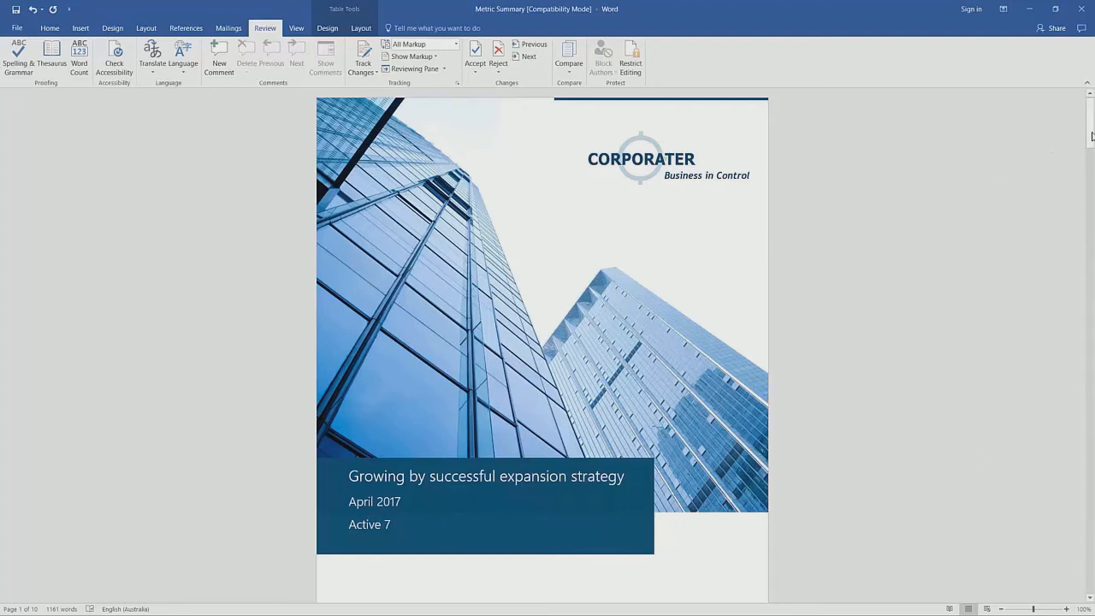
# Scroll past the Financial and Organizational Performance pages to page 4's Project Summary and risks
pyautogui.scroll(-3)
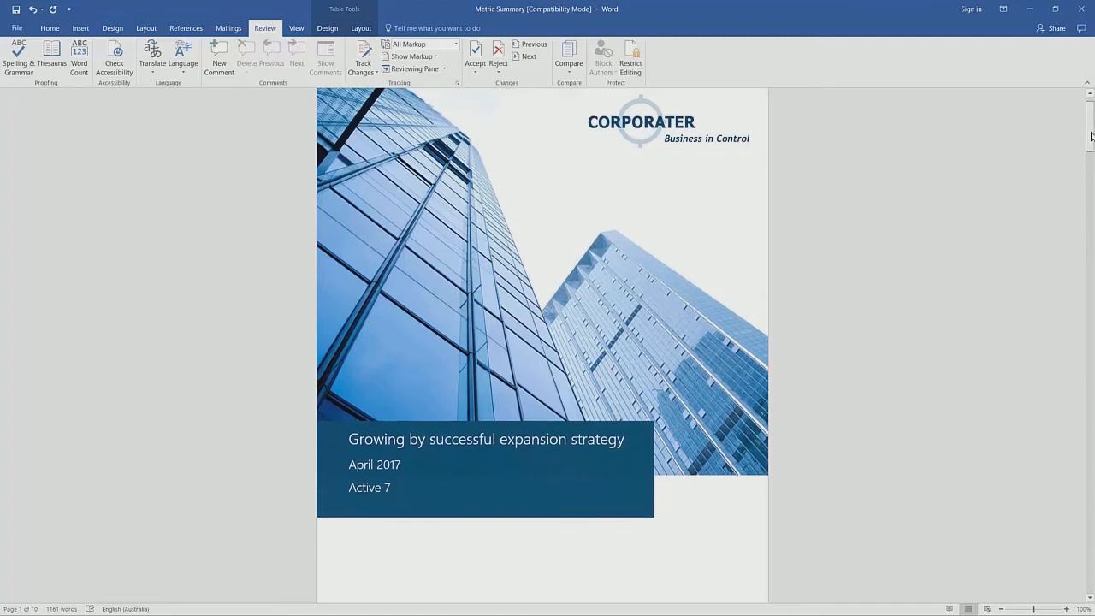
pyautogui.scroll(-3)
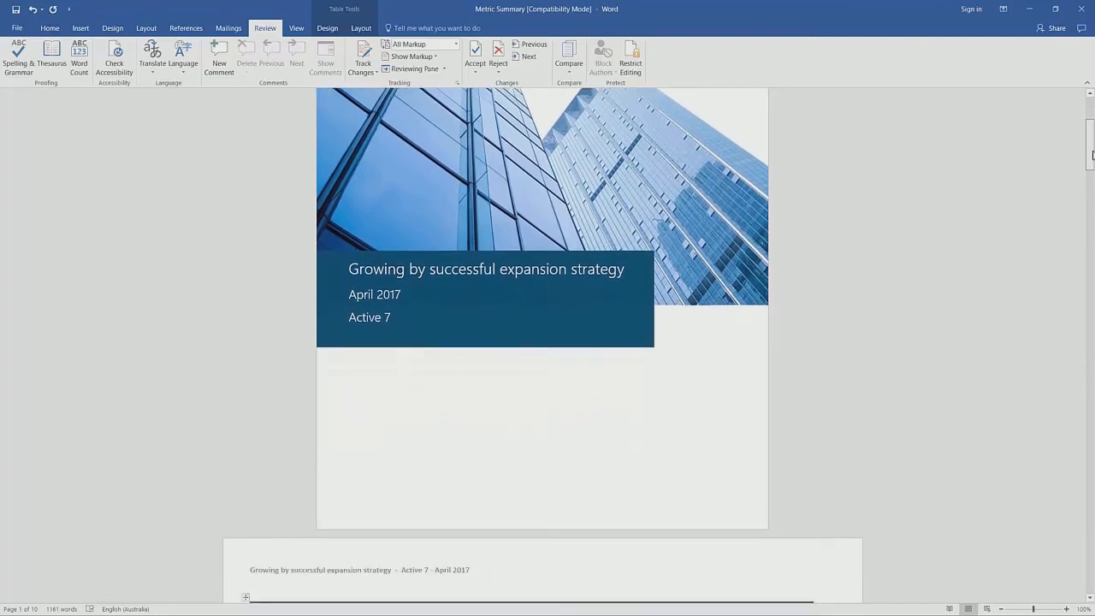
pyautogui.scroll(-3)
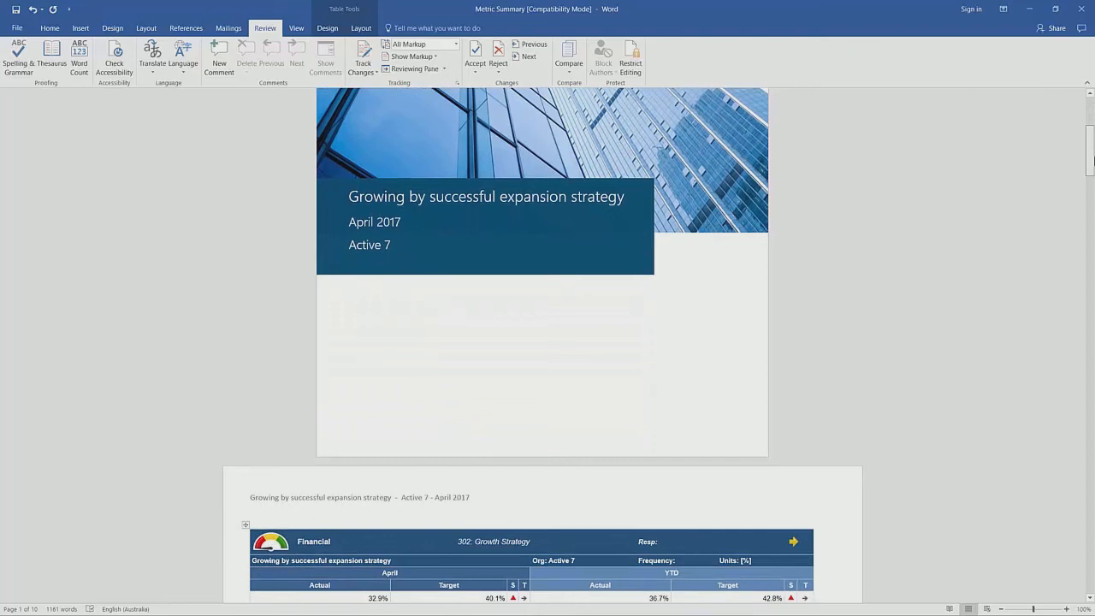
pyautogui.scroll(-3)
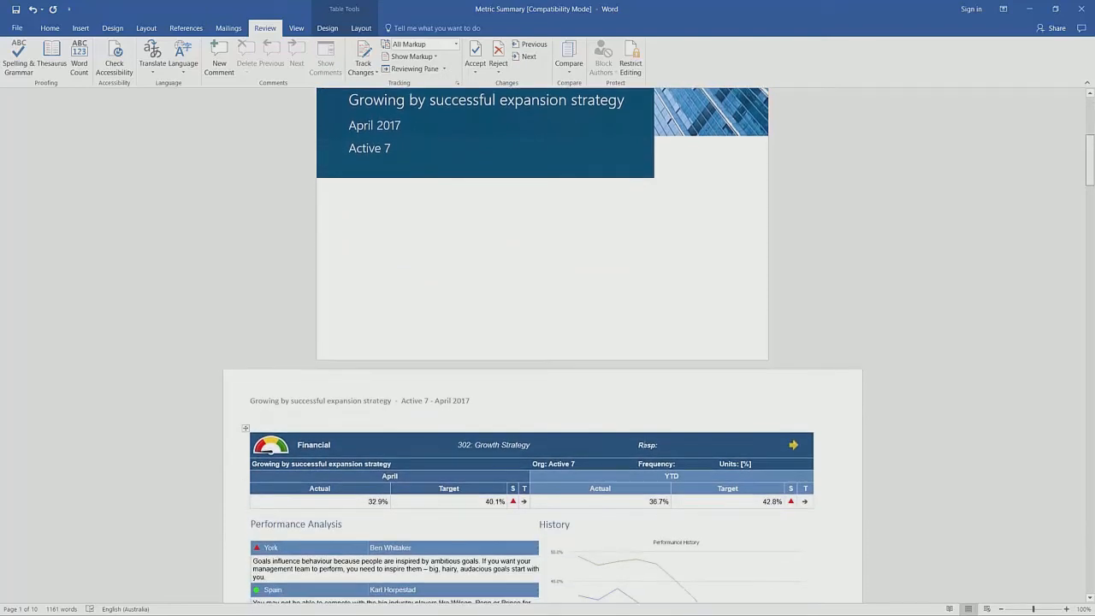
pyautogui.scroll(-3)
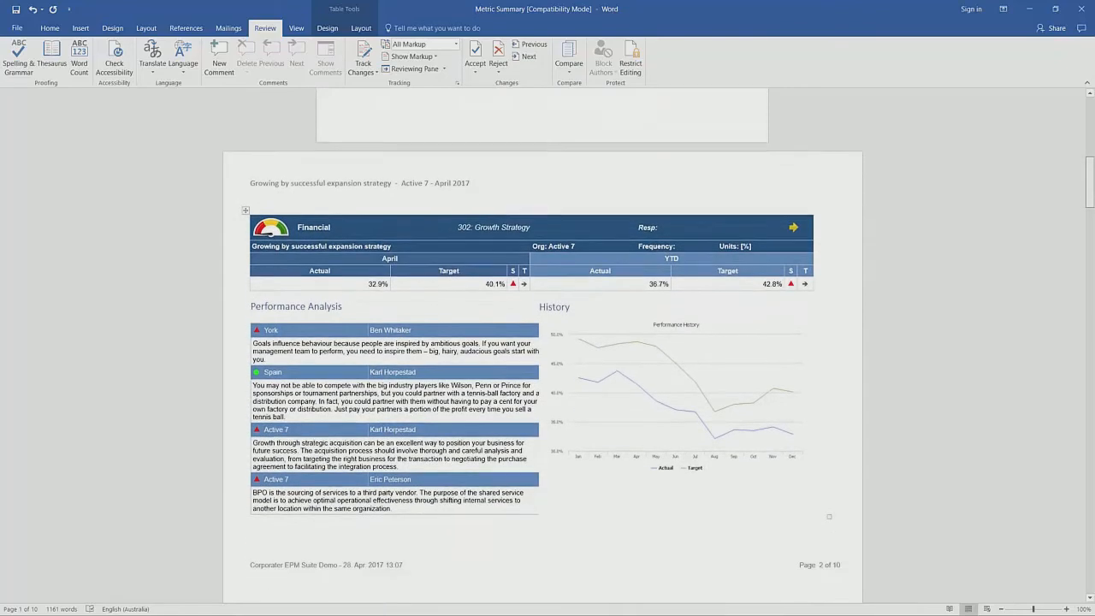
pyautogui.scroll(-3)
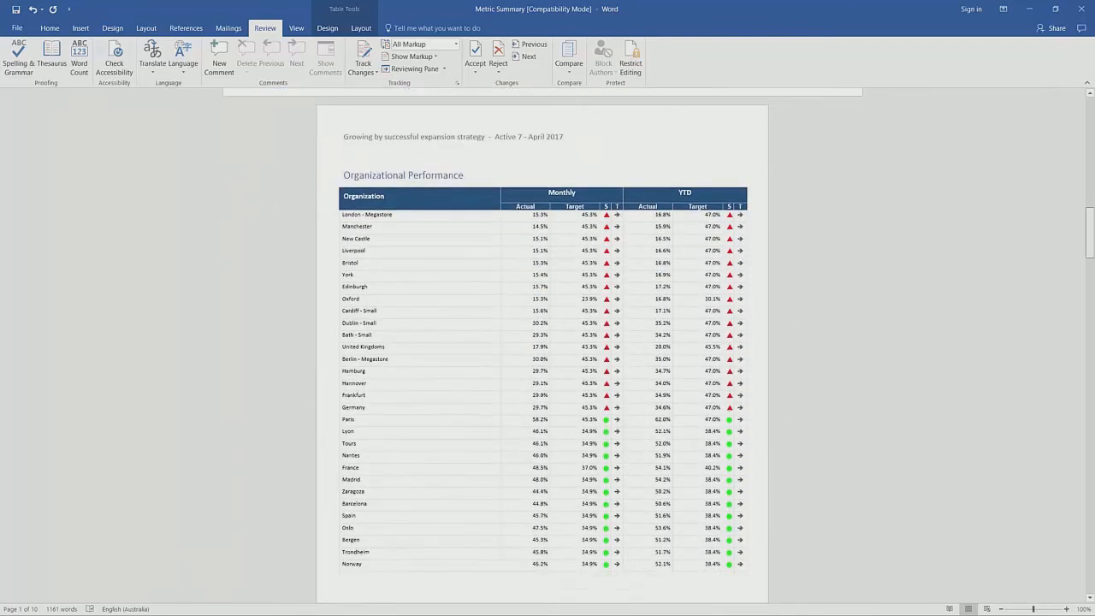
pyautogui.scroll(-3)
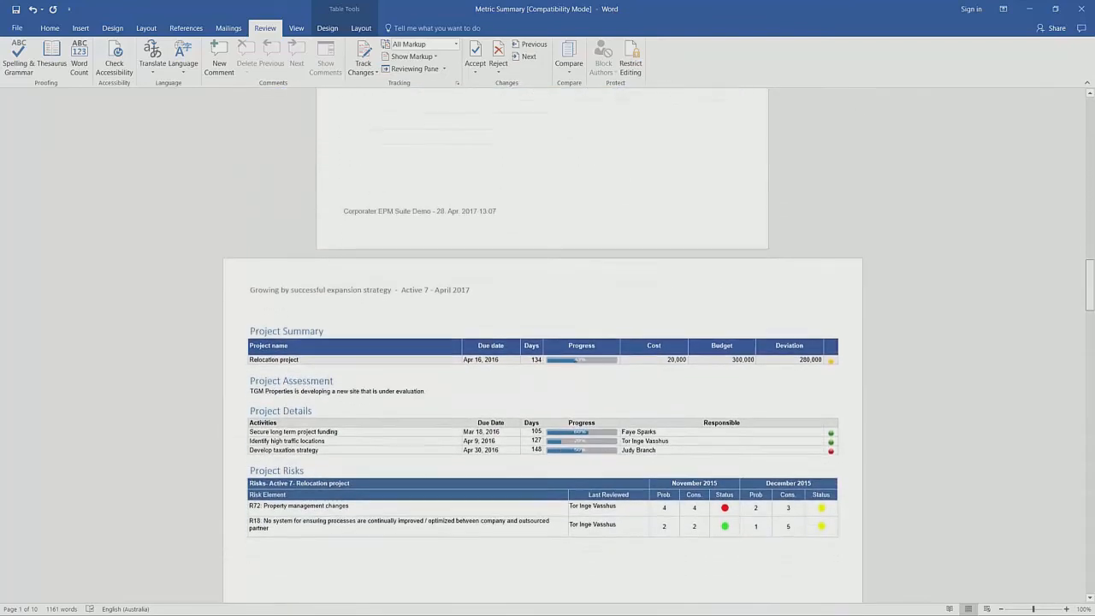
pyautogui.scroll(-3)
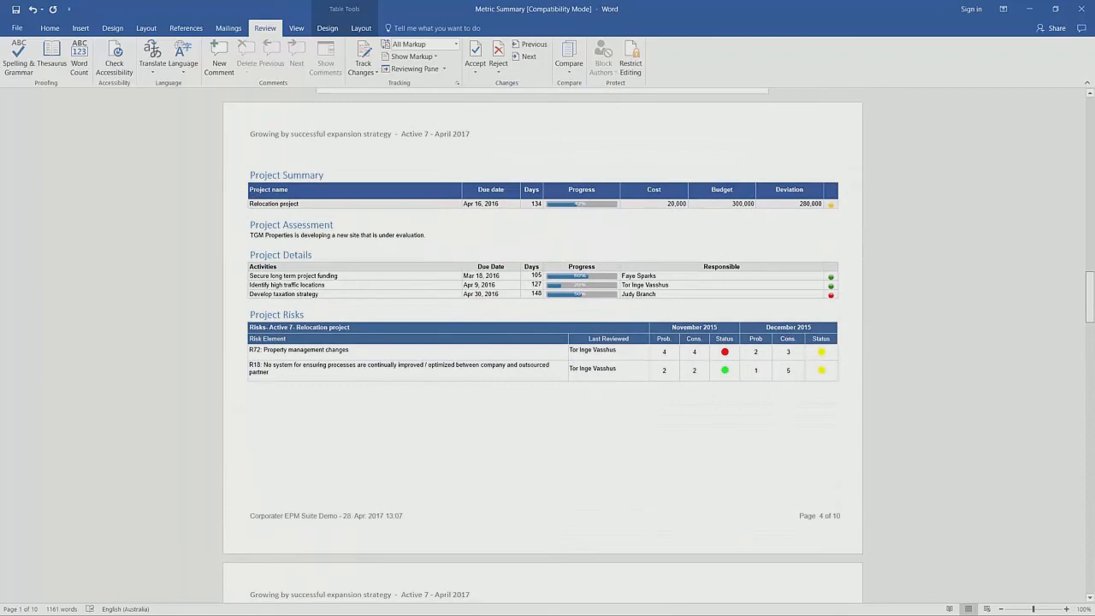